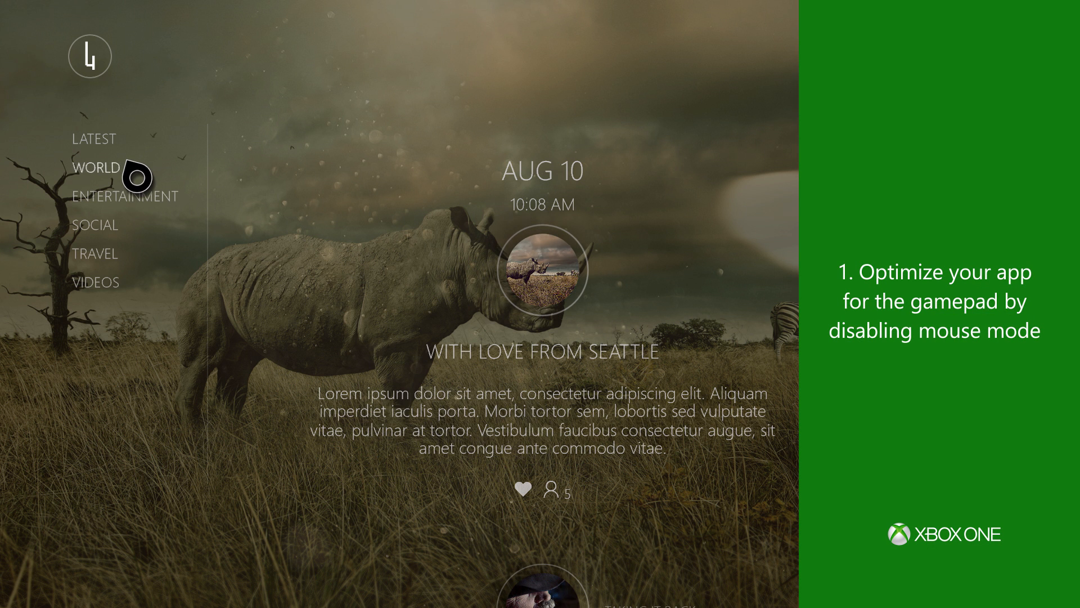
# Show TvSafeColors.xaml and scroll through its Default and Light theme ResourceDictionaries
pyautogui.click(95, 225)
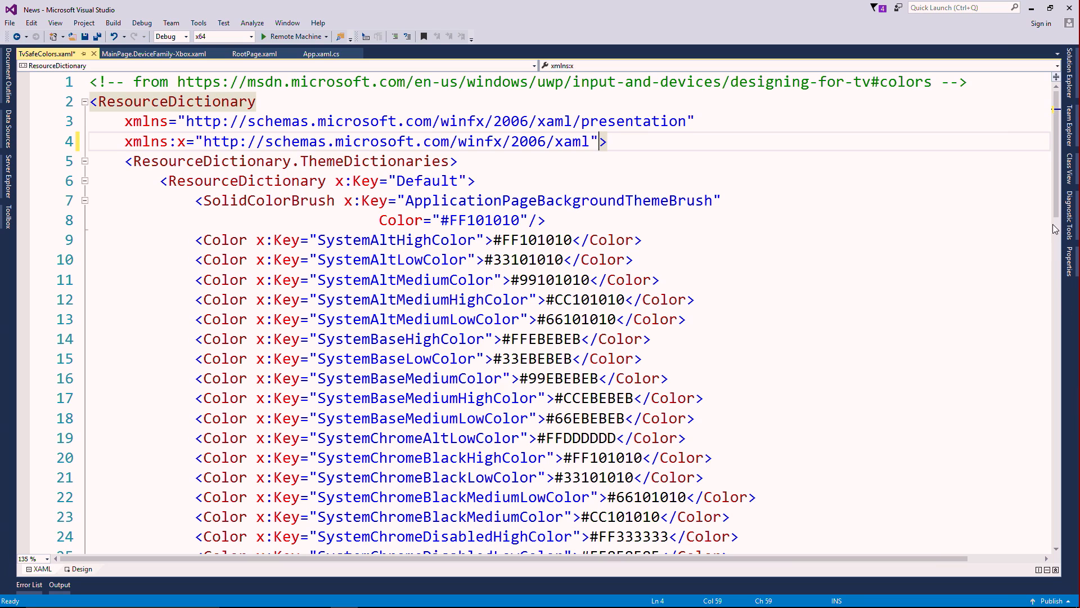
pyautogui.scroll(-3)
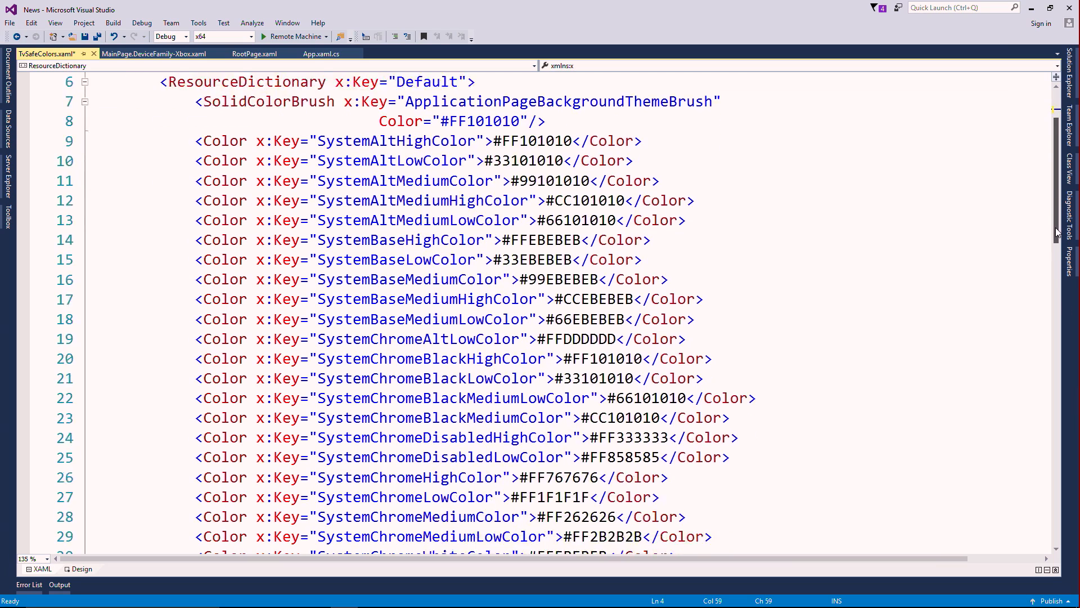
pyautogui.scroll(-3)
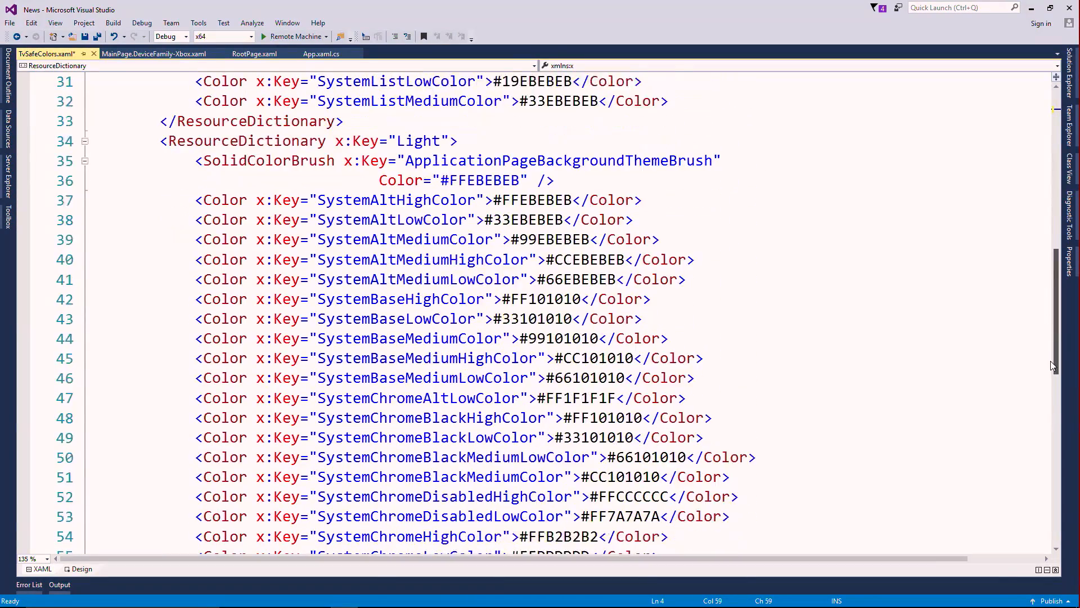
pyautogui.scroll(-3)
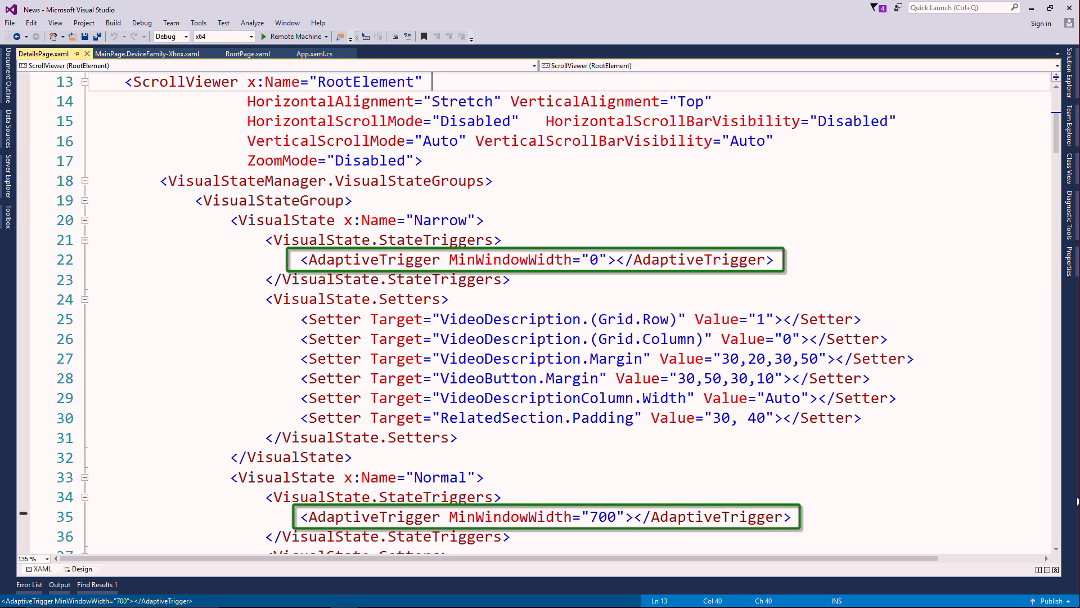
# Show DetailsPage.xaml with its AdaptiveTrigger entries at MinWindowWidth 0 and 700
pyautogui.click(263, 36)
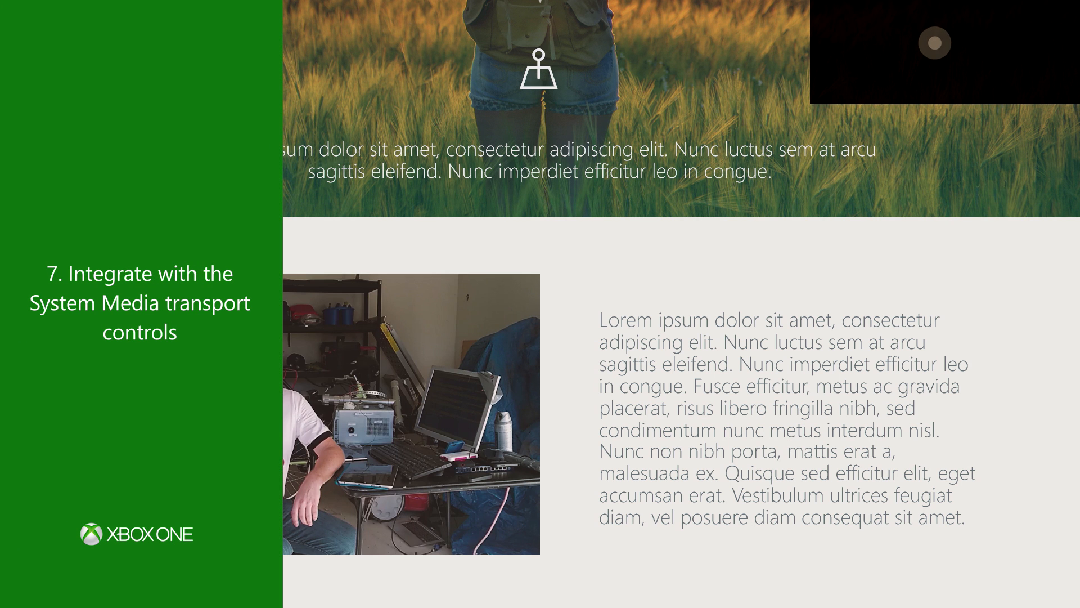